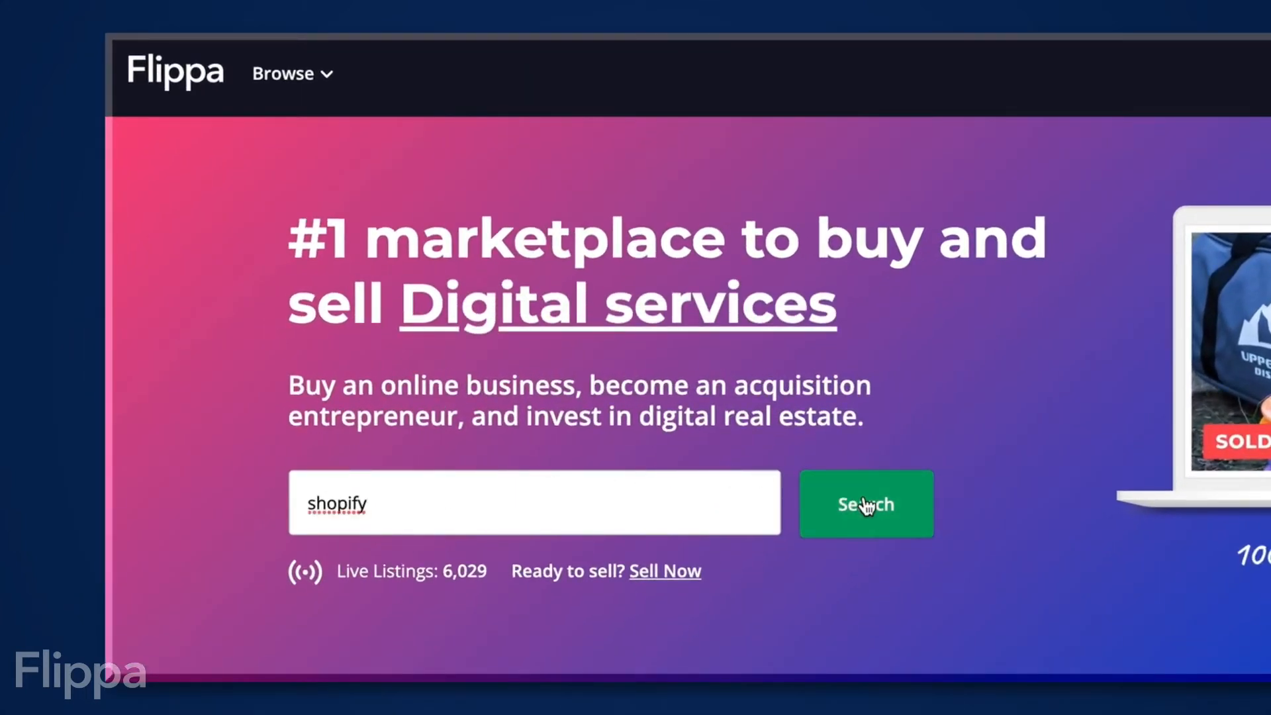
Step: Run the homepage search for Shopify businesses and browse down the results
{"action": "left_click", "coordinate": [865, 503]}
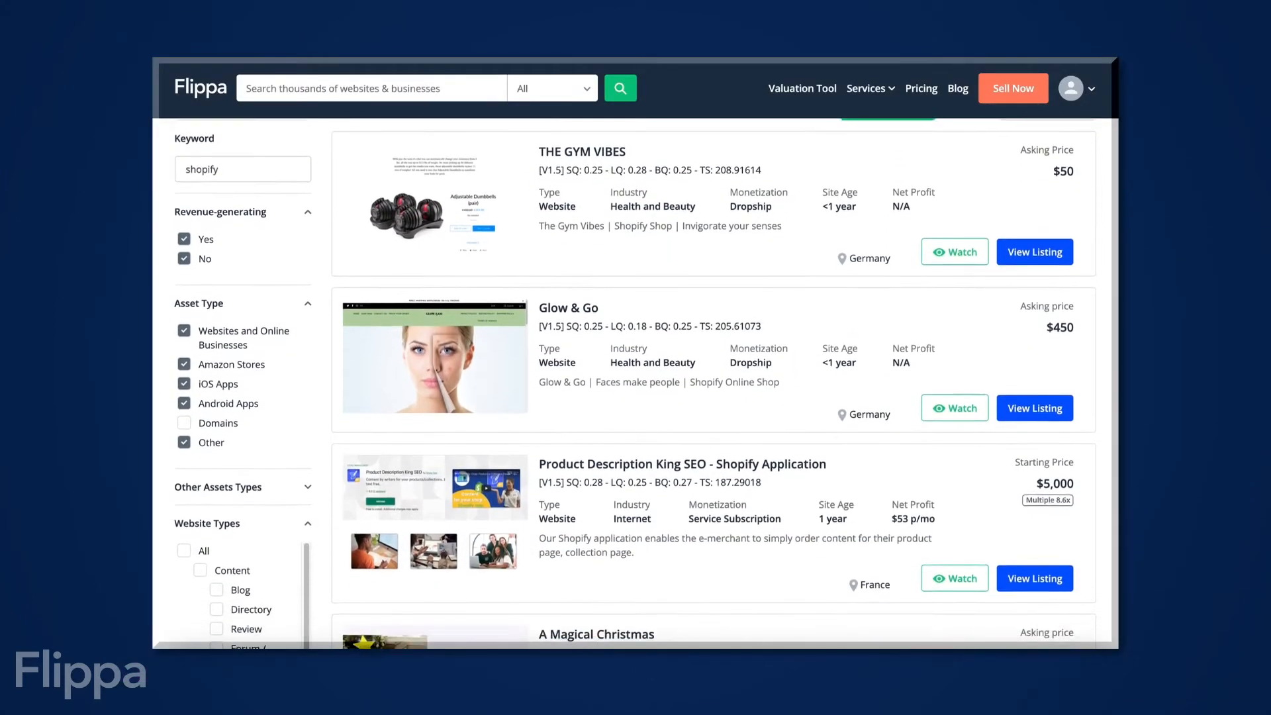
{"action": "scroll", "scroll_direction": "down", "scroll_amount": 3}
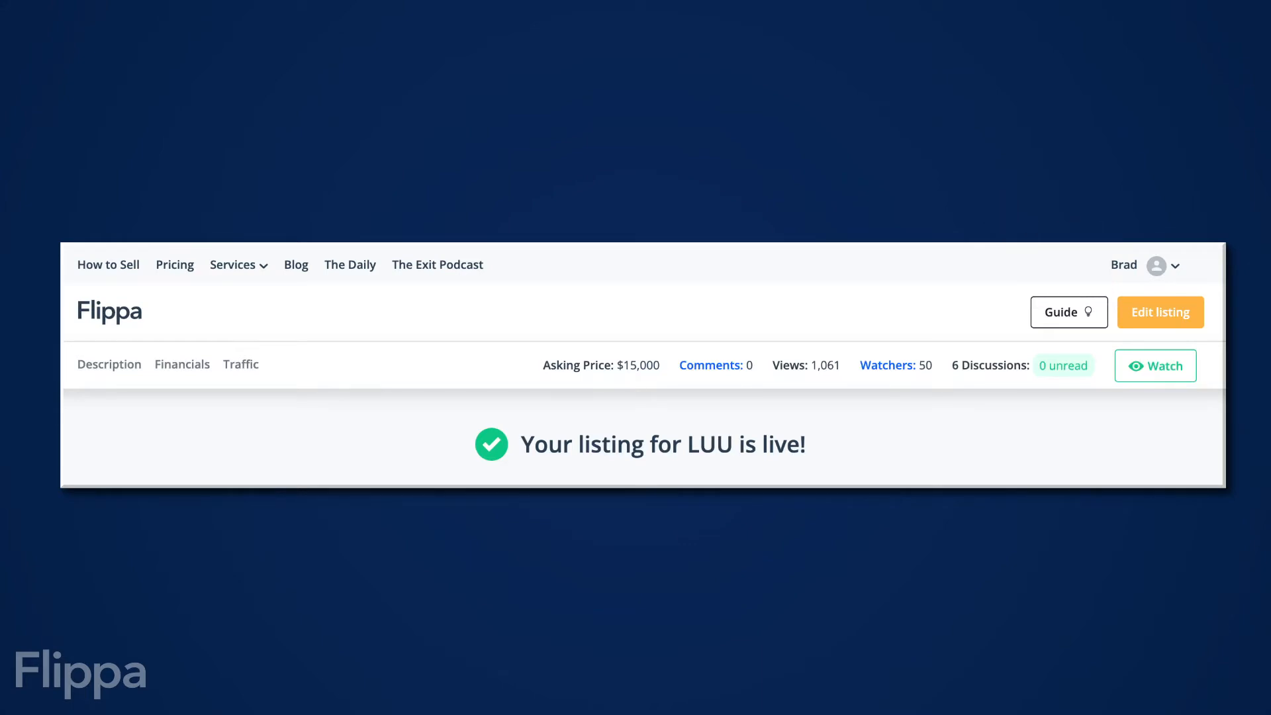
Step: Start a new listing via Sell Now for Garden Max, Jan 2019, Alabama, Home and Garden
{"action": "left_click", "coordinate": [1159, 312]}
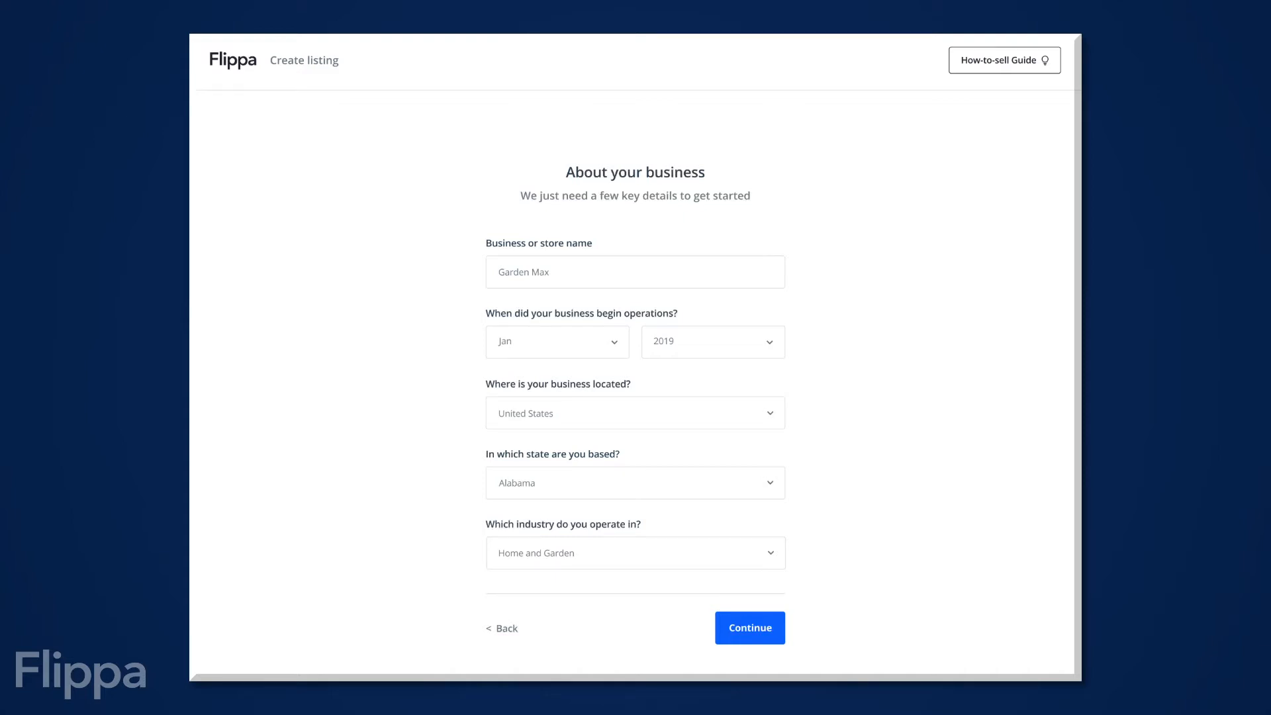
Step: Submit the business details and confirm Shopify, Google Analytics, eBay and Amazon Seller Central as products used
{"action": "left_click", "coordinate": [747, 626]}
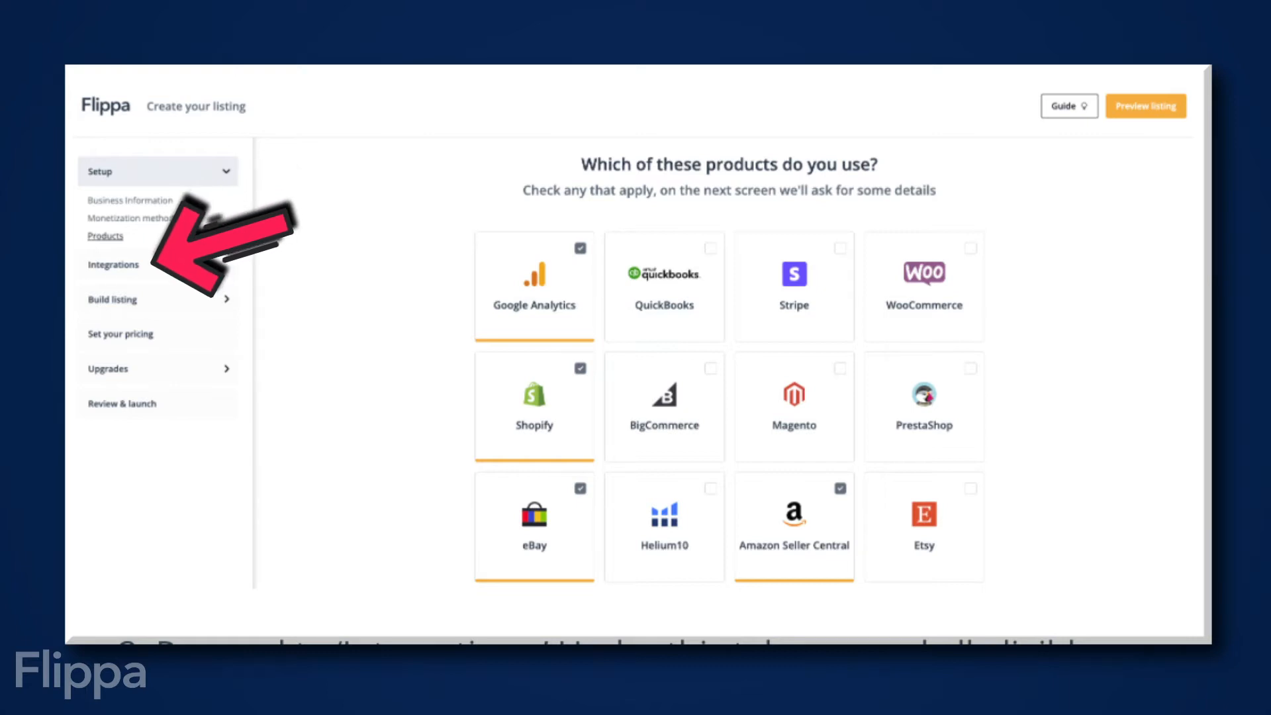
{"action": "scroll", "scroll_direction": "down", "scroll_amount": 3}
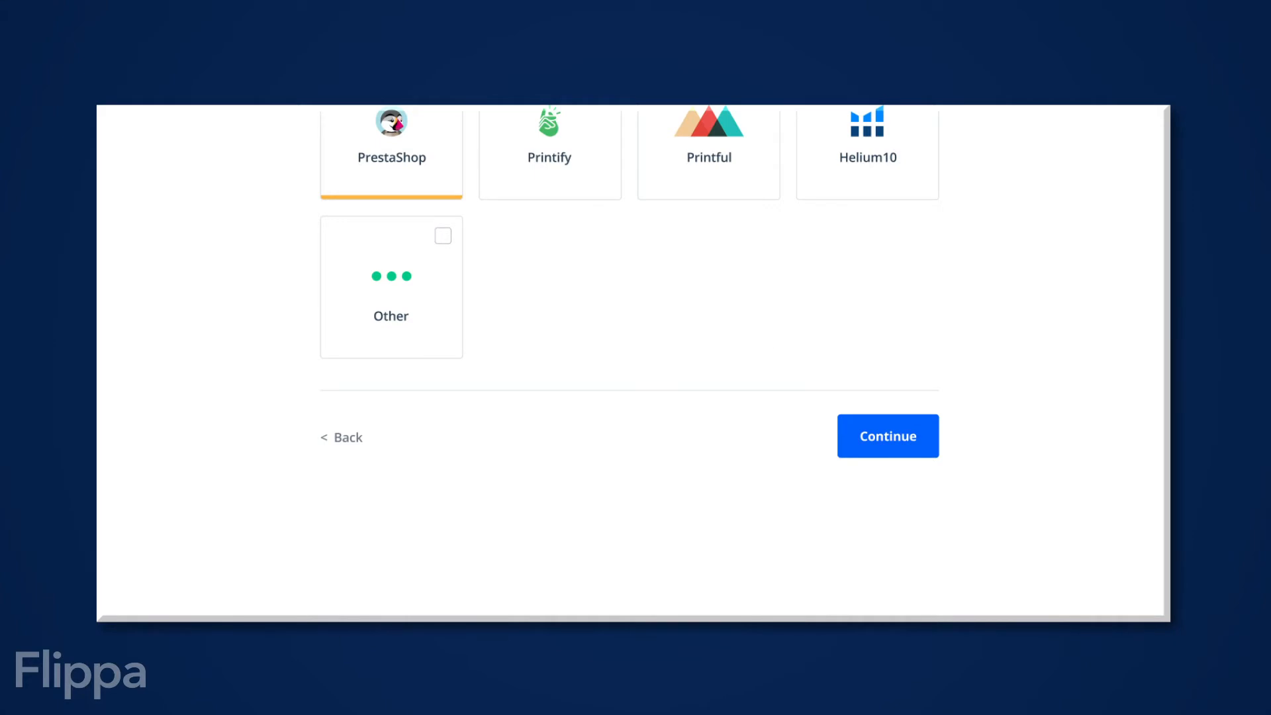
{"action": "left_click", "coordinate": [887, 436]}
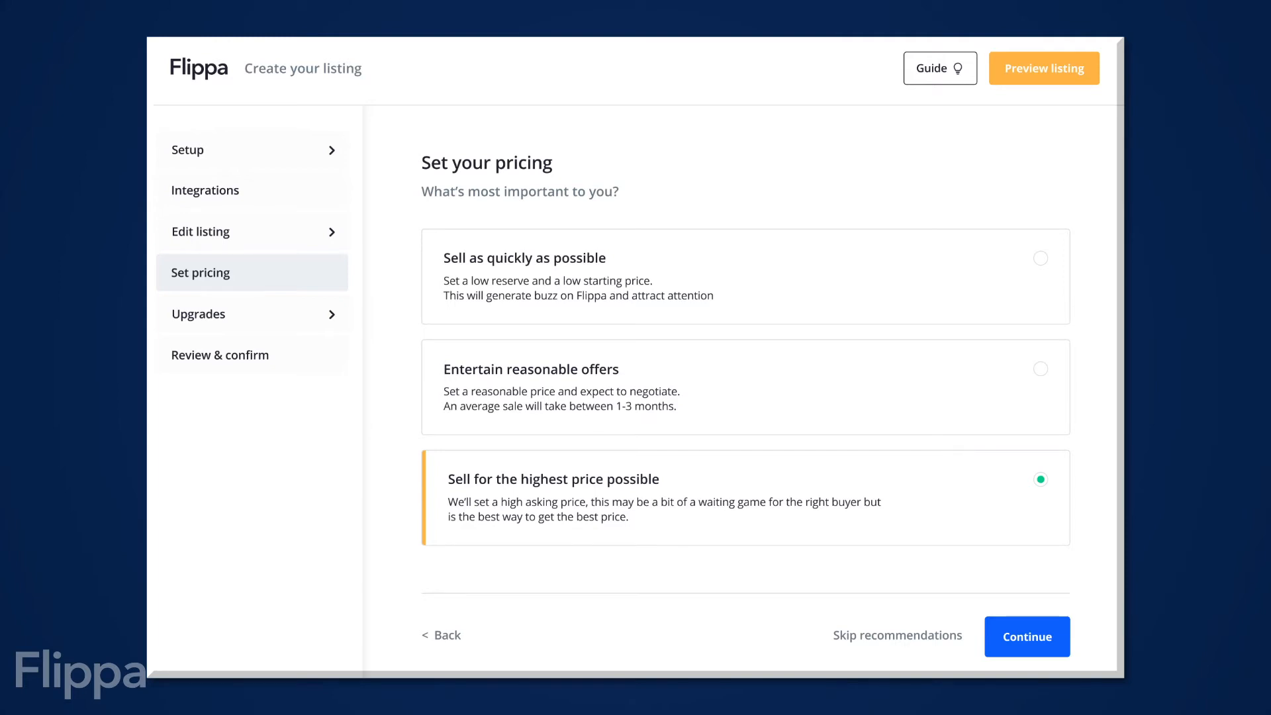
Step: Confirm selling for the highest price and proceed to connect the Shopify integration
{"action": "left_click", "coordinate": [1024, 637]}
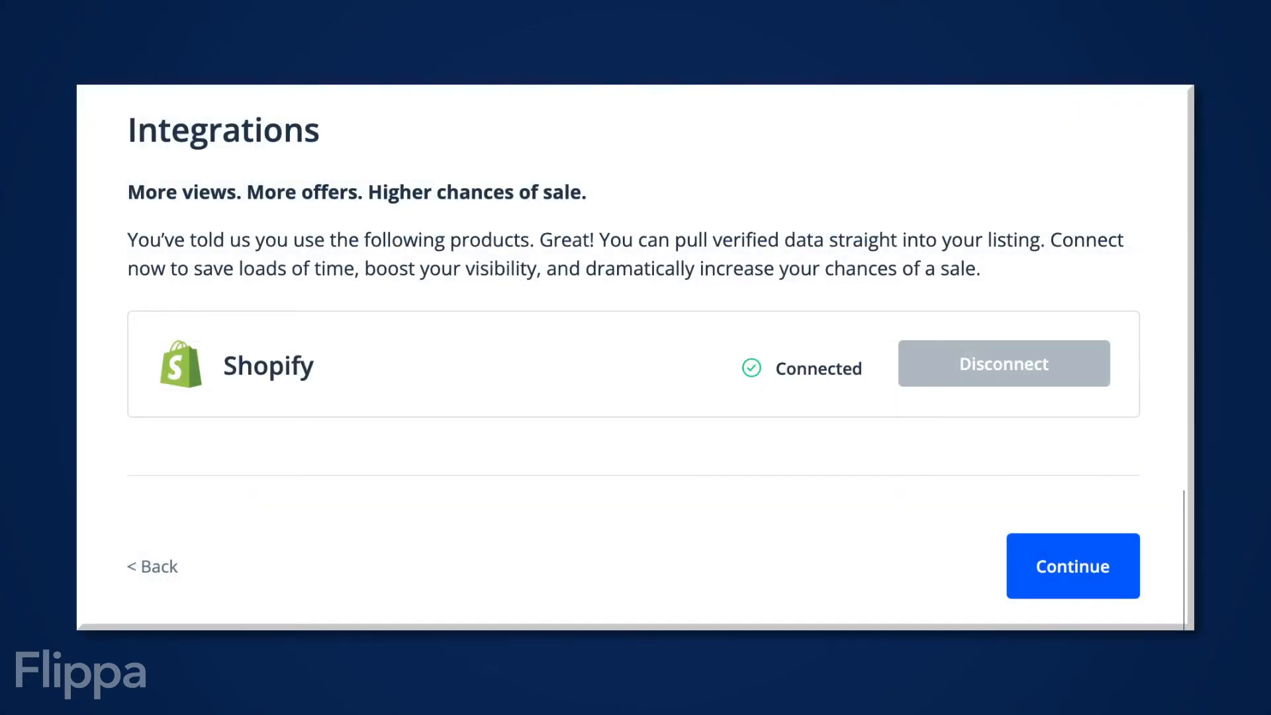
Step: Continue past the connected Shopify integration toward launching the live listing
{"action": "left_click", "coordinate": [1071, 565]}
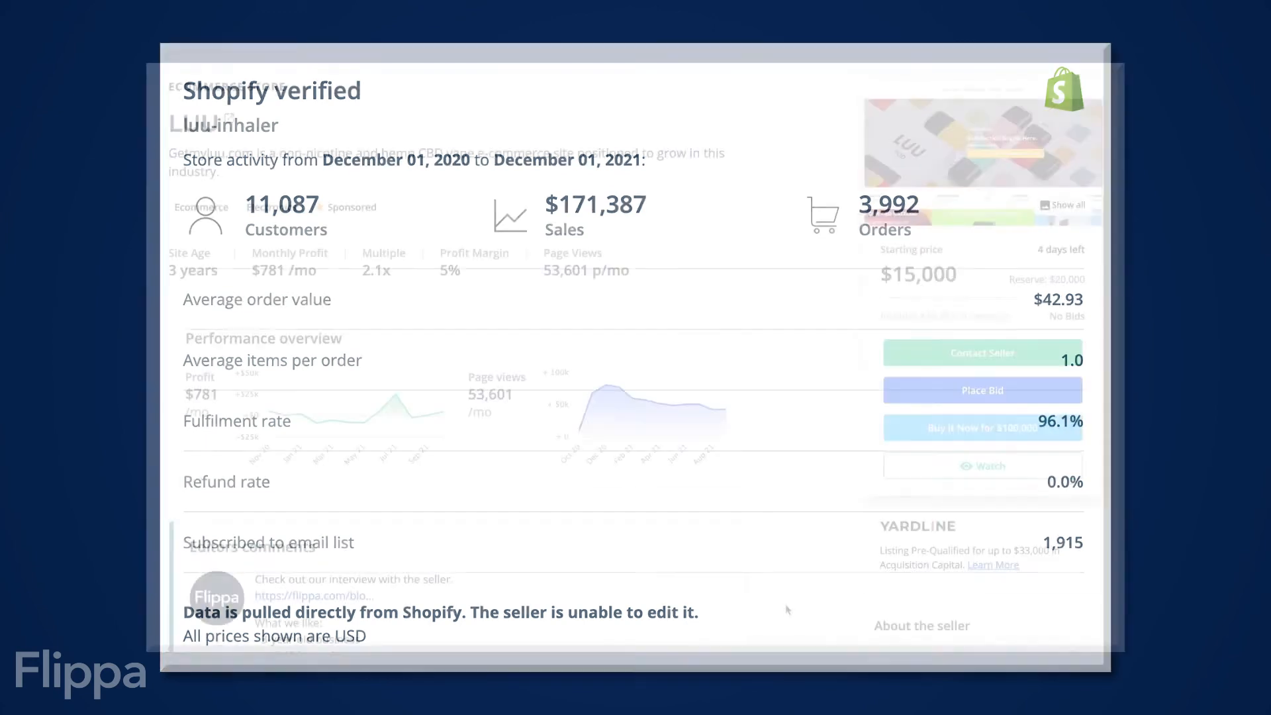
{"action": "scroll", "scroll_direction": "down", "scroll_amount": 3}
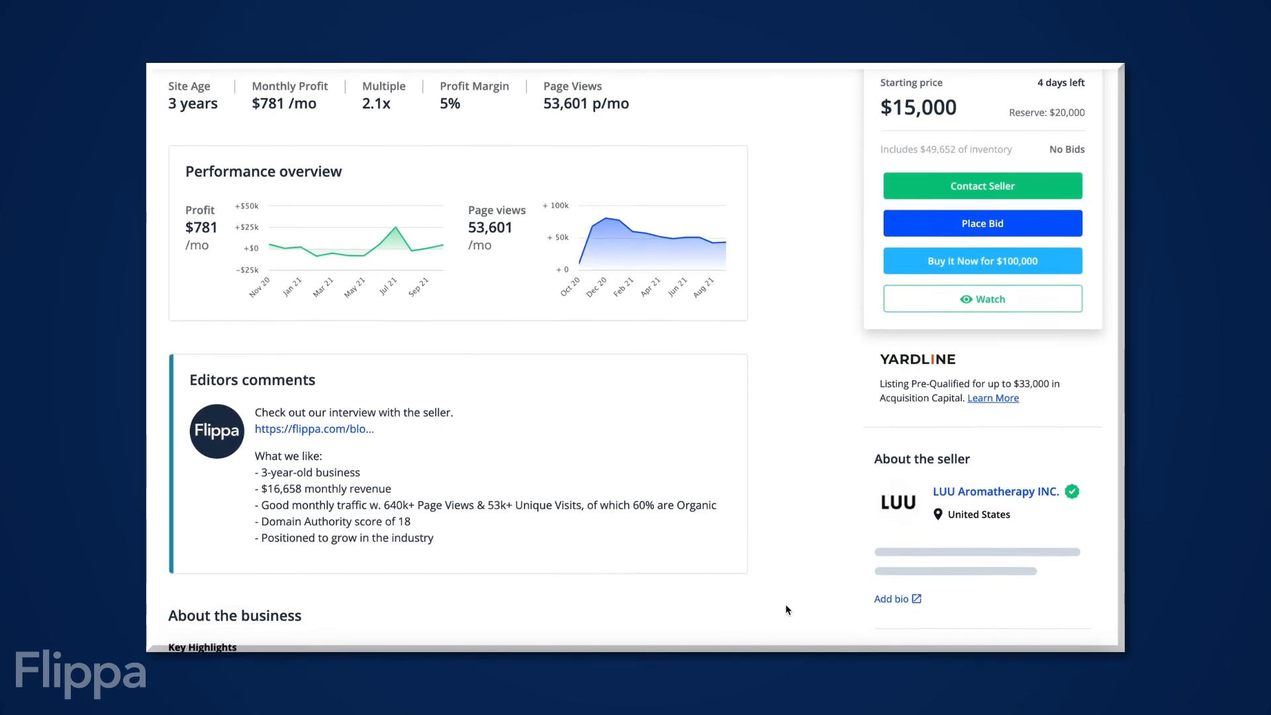
{"action": "scroll", "scroll_direction": "down", "scroll_amount": 3}
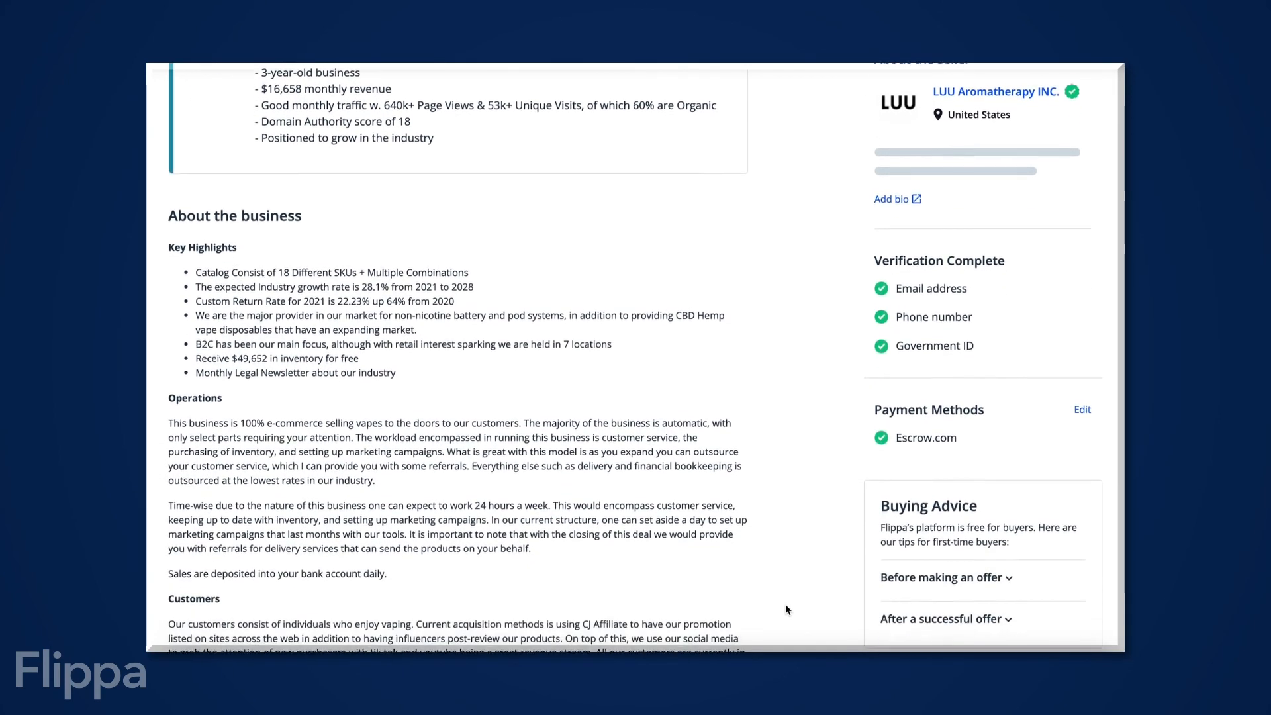
{"action": "scroll", "scroll_direction": "down", "scroll_amount": 3}
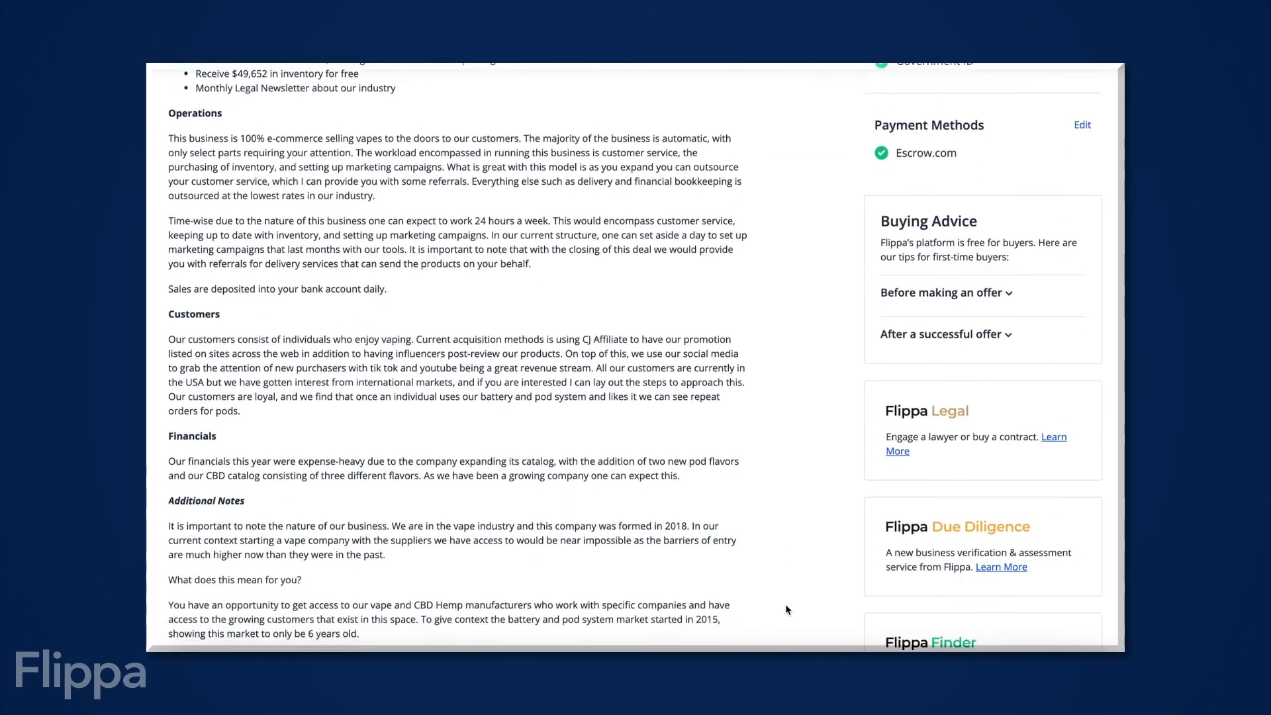
{"action": "scroll", "scroll_direction": "down", "scroll_amount": 3}
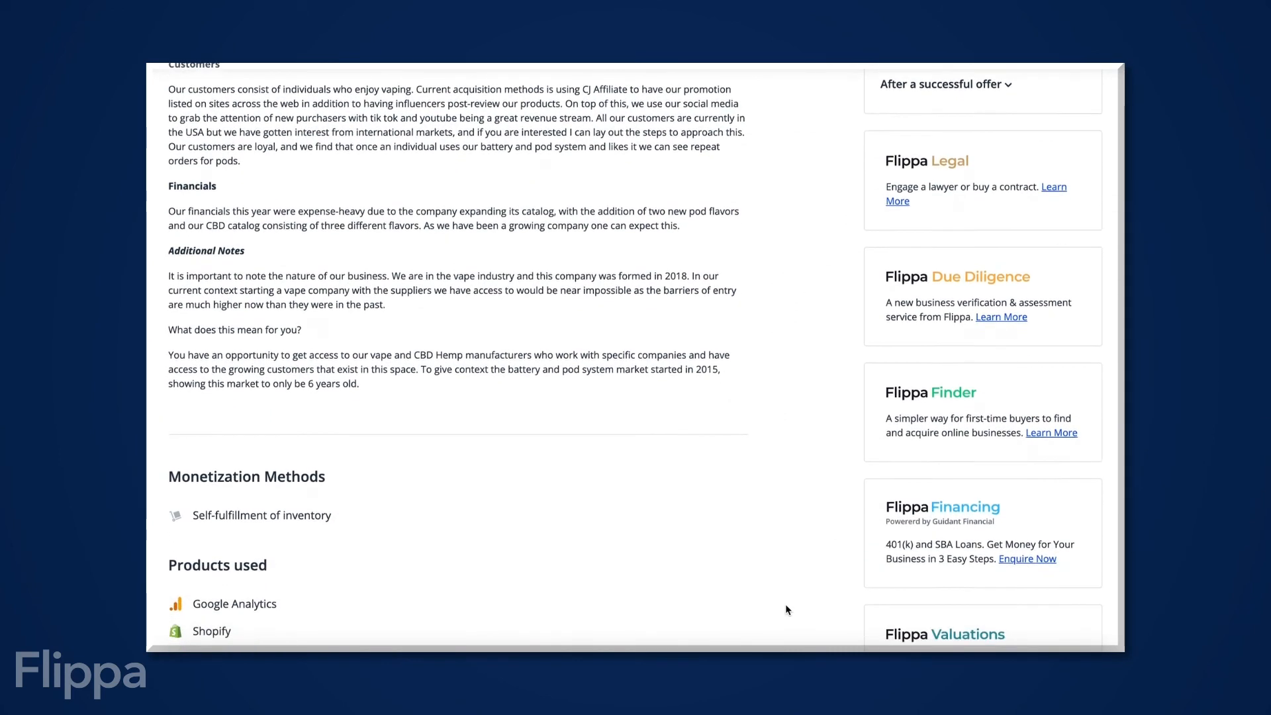
{"action": "scroll", "scroll_direction": "down", "scroll_amount": 3}
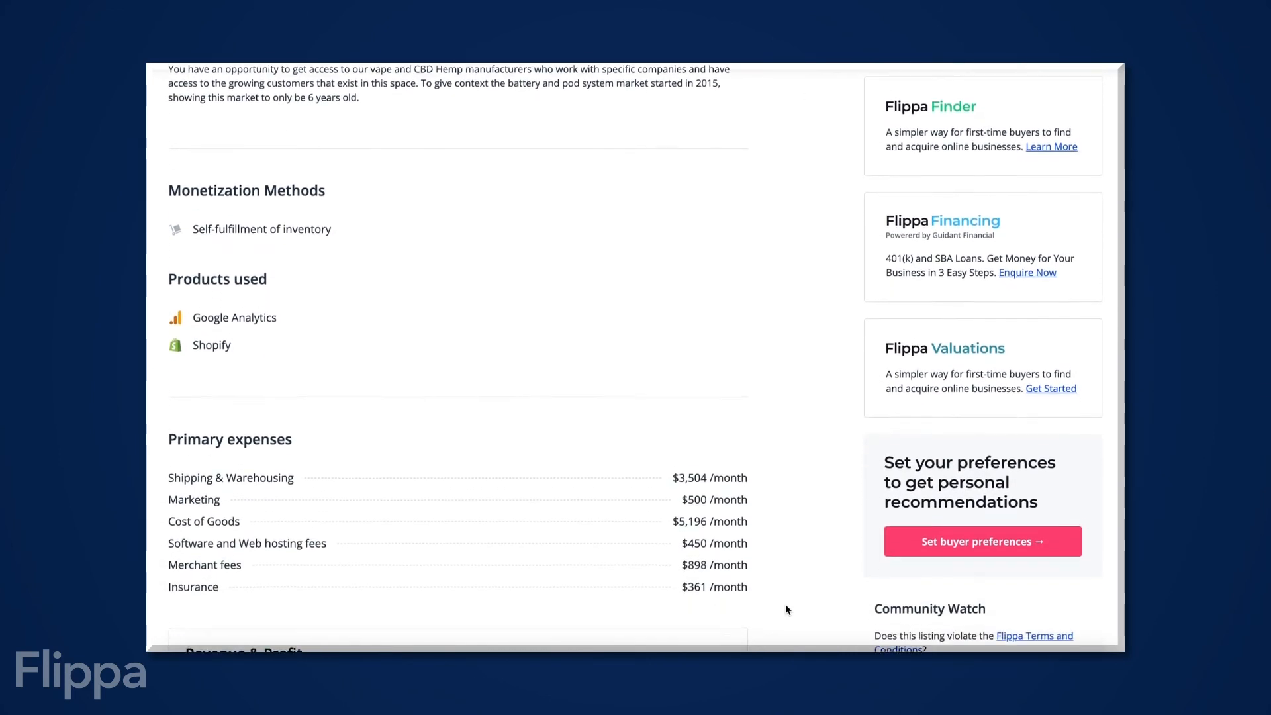
{"action": "scroll", "scroll_direction": "down", "scroll_amount": 3}
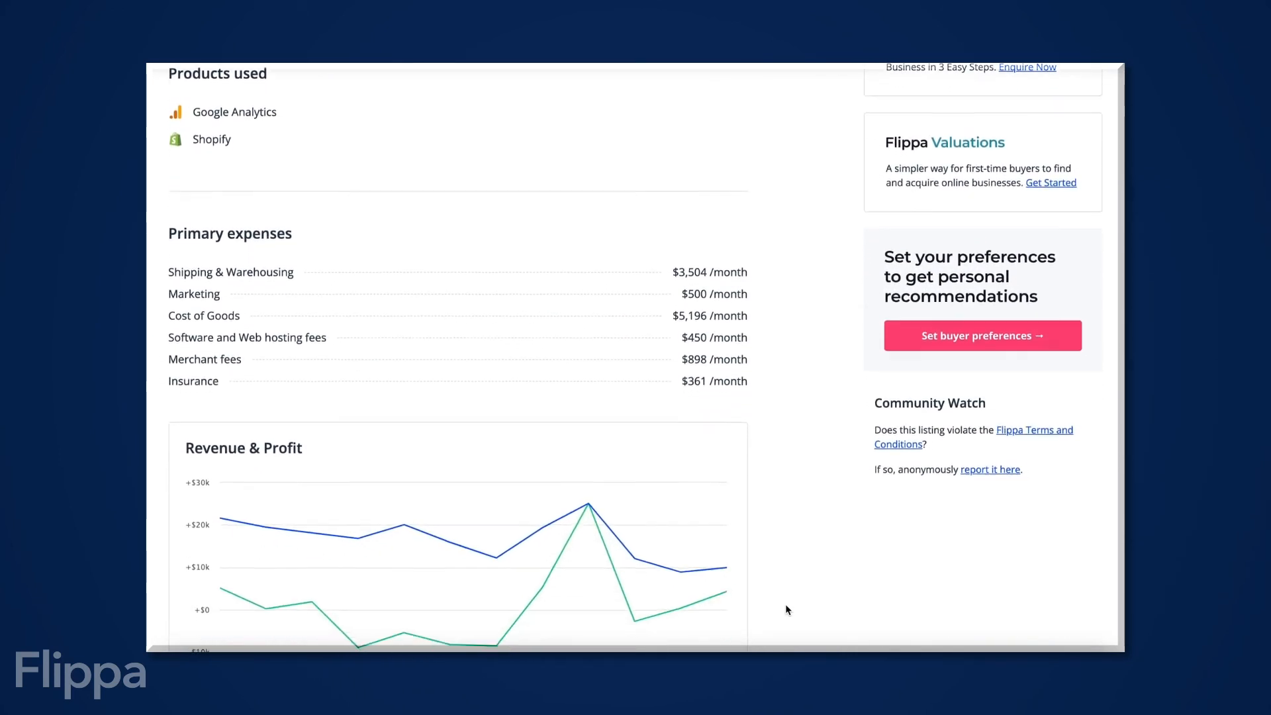
{"action": "scroll", "scroll_direction": "down", "scroll_amount": 3}
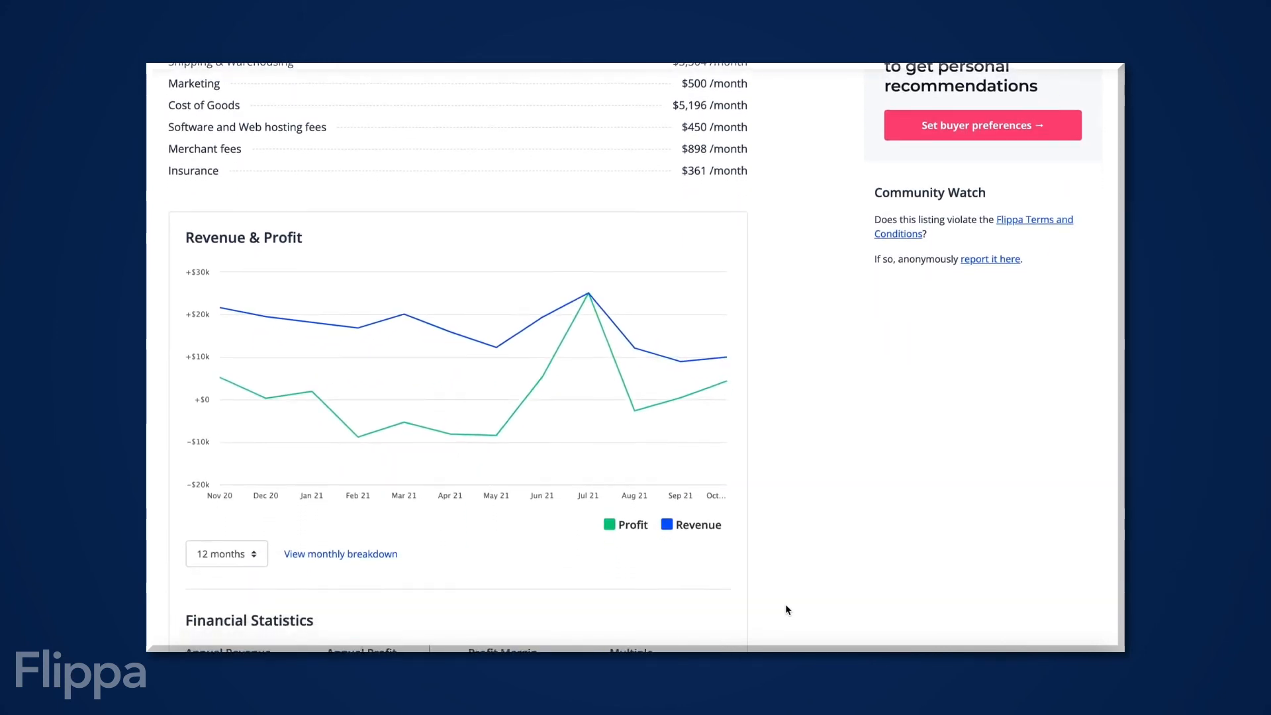
{"action": "scroll", "scroll_direction": "down", "scroll_amount": 3}
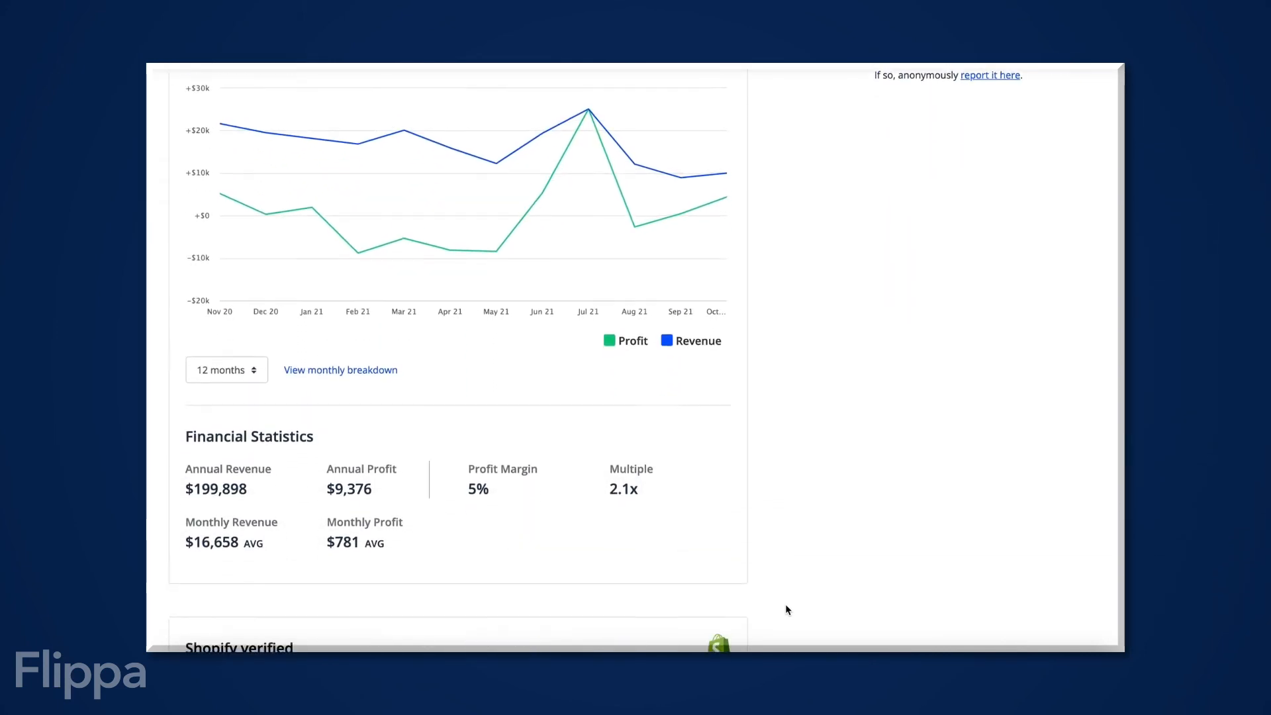